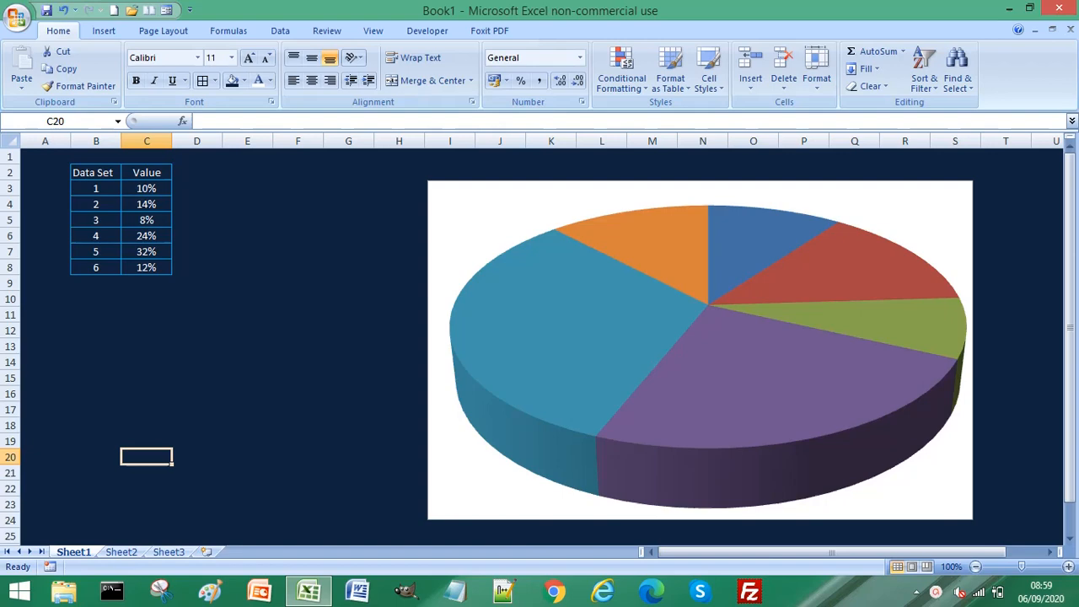
pyautogui.moveTo(737, 350)
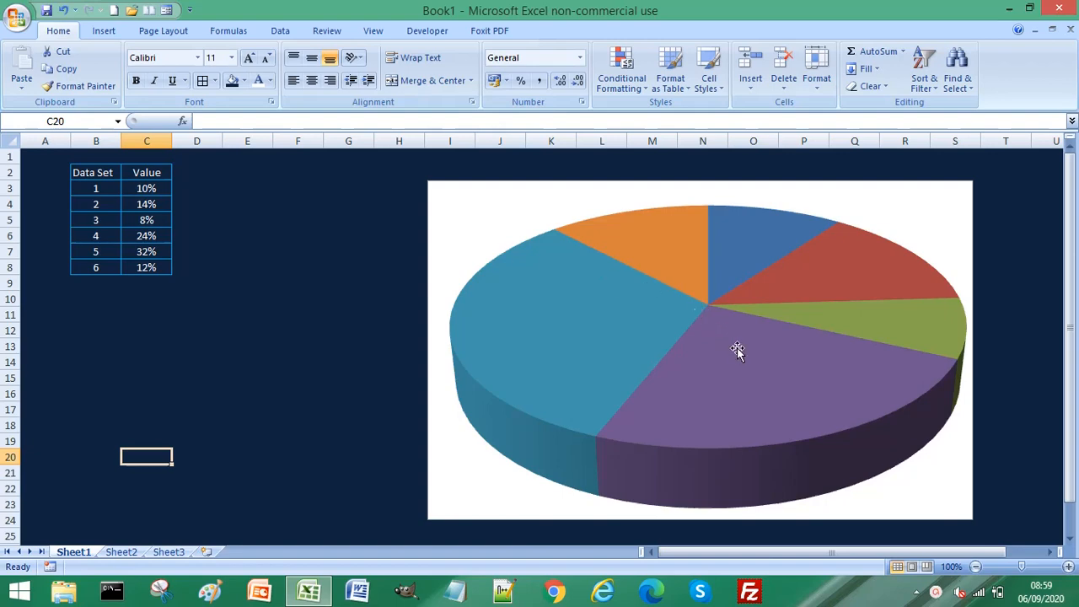
pyautogui.moveTo(818, 319)
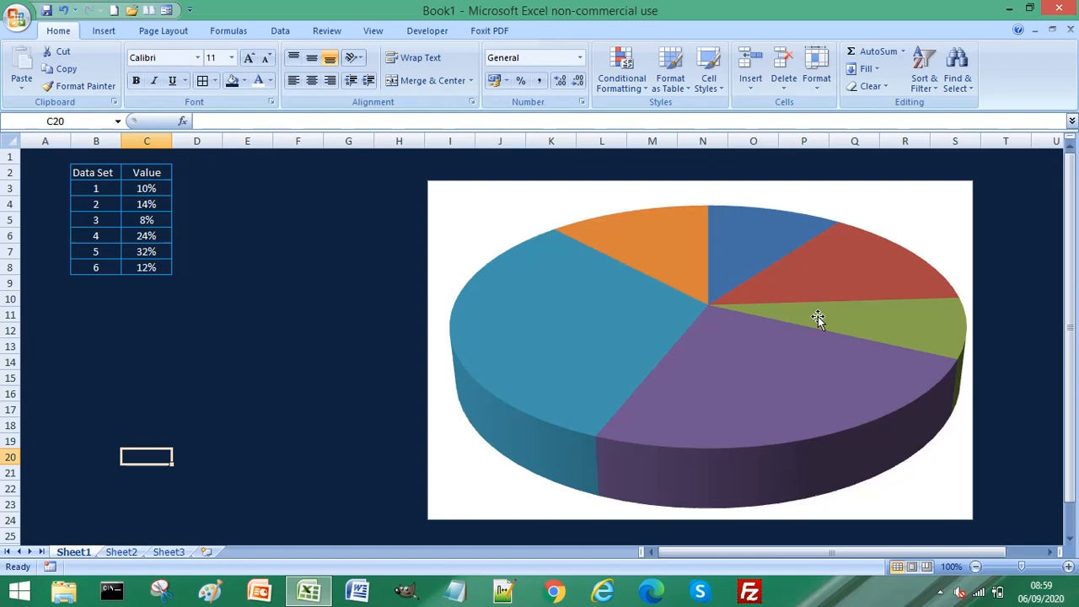
pyautogui.moveTo(860, 278)
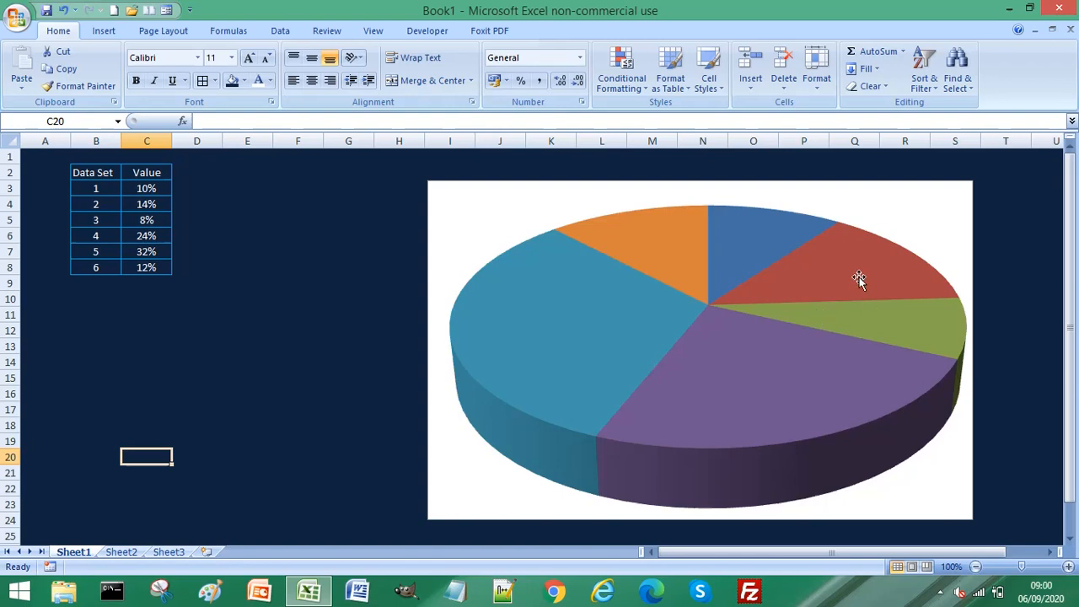
pyautogui.moveTo(858, 277)
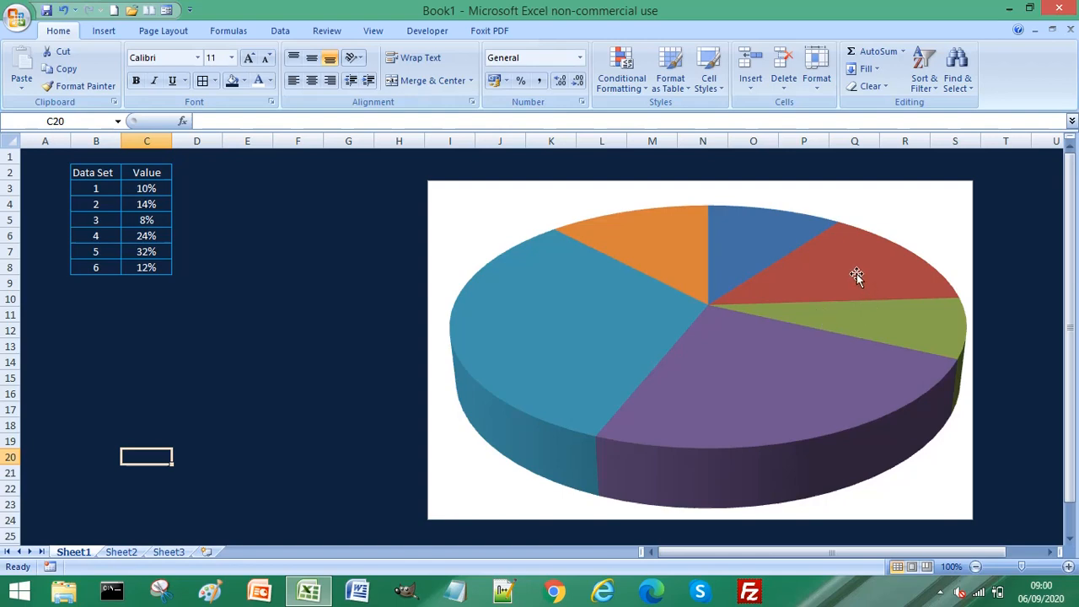
pyautogui.moveTo(802, 282)
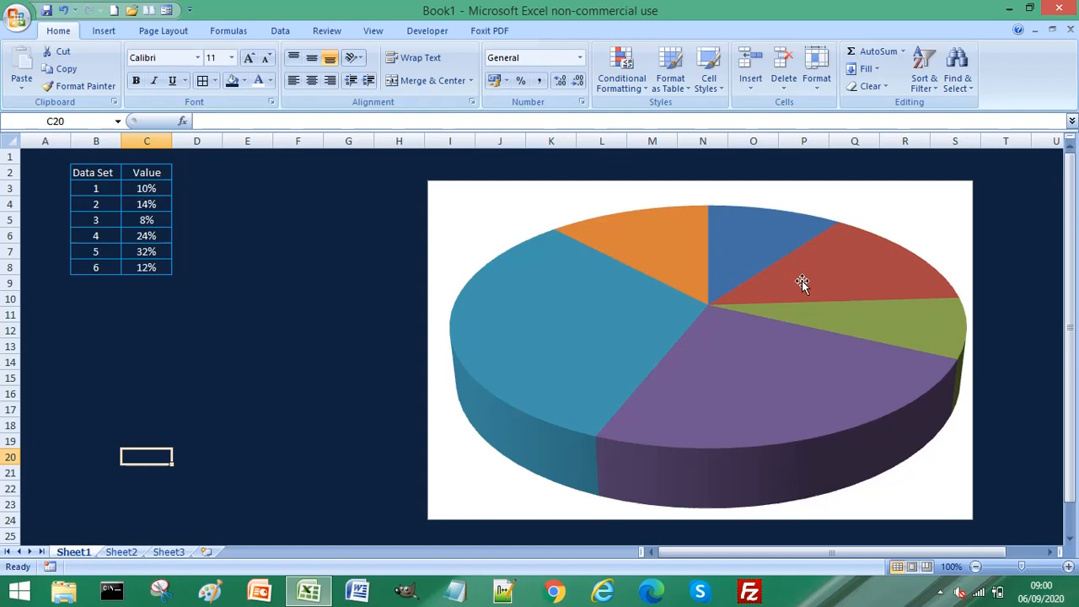
# Select the pie series and show the context menu for the red 14% slice
pyautogui.click(801, 281)
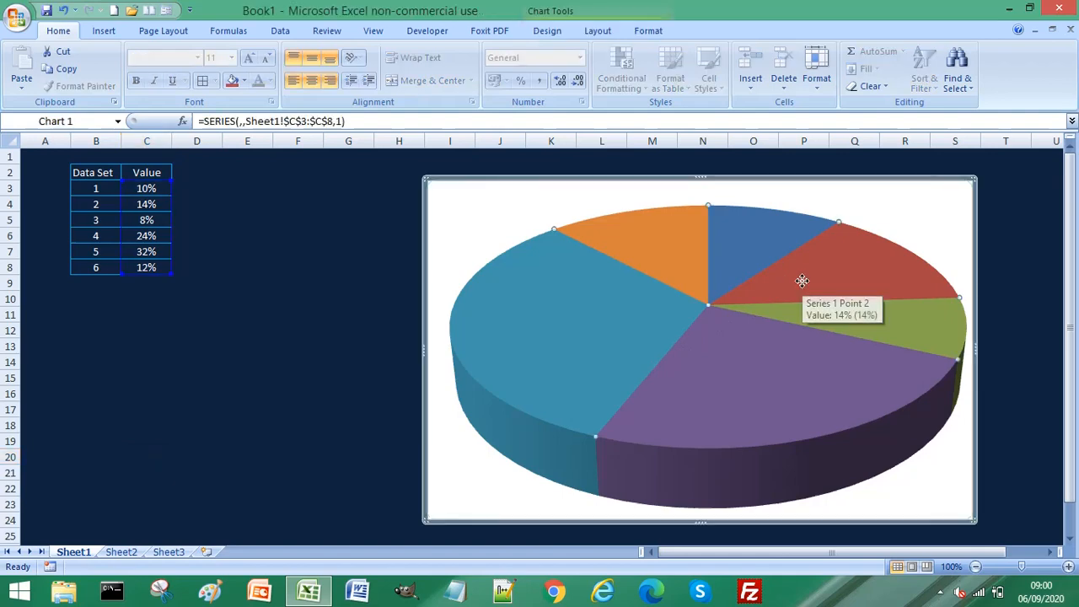
pyautogui.moveTo(825, 270)
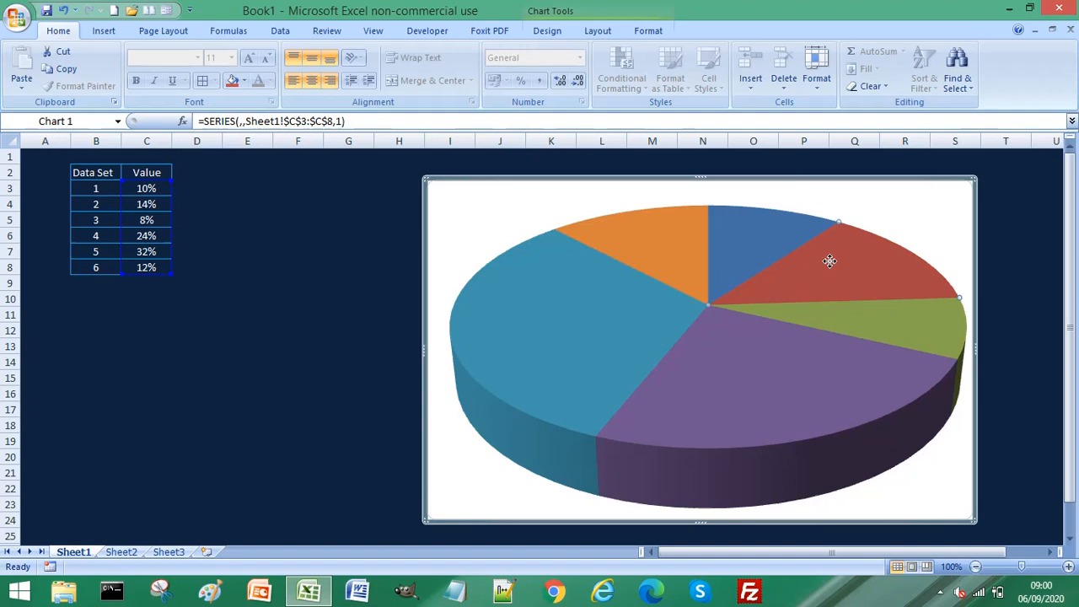
pyautogui.rightClick(829, 260)
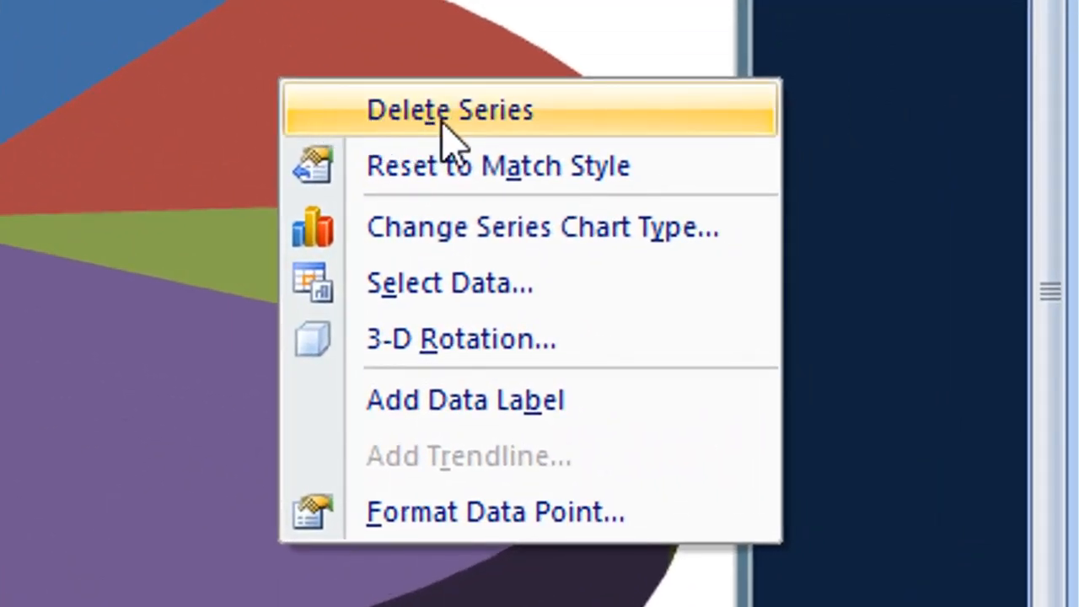
pyautogui.moveTo(485, 480)
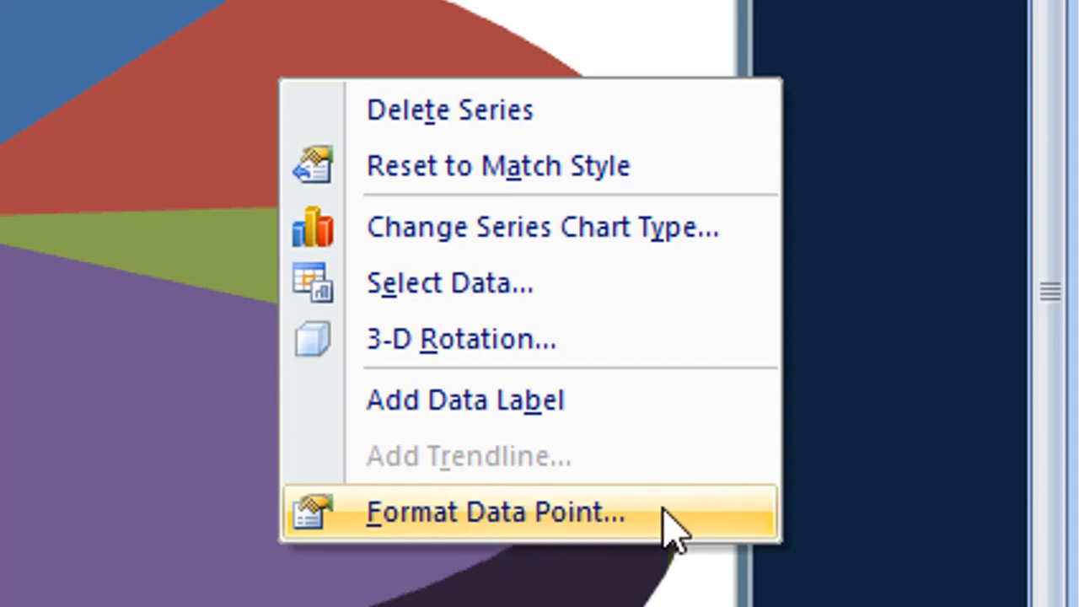
# Show the Format Data Point settings for the red 14% slice
pyautogui.click(496, 512)
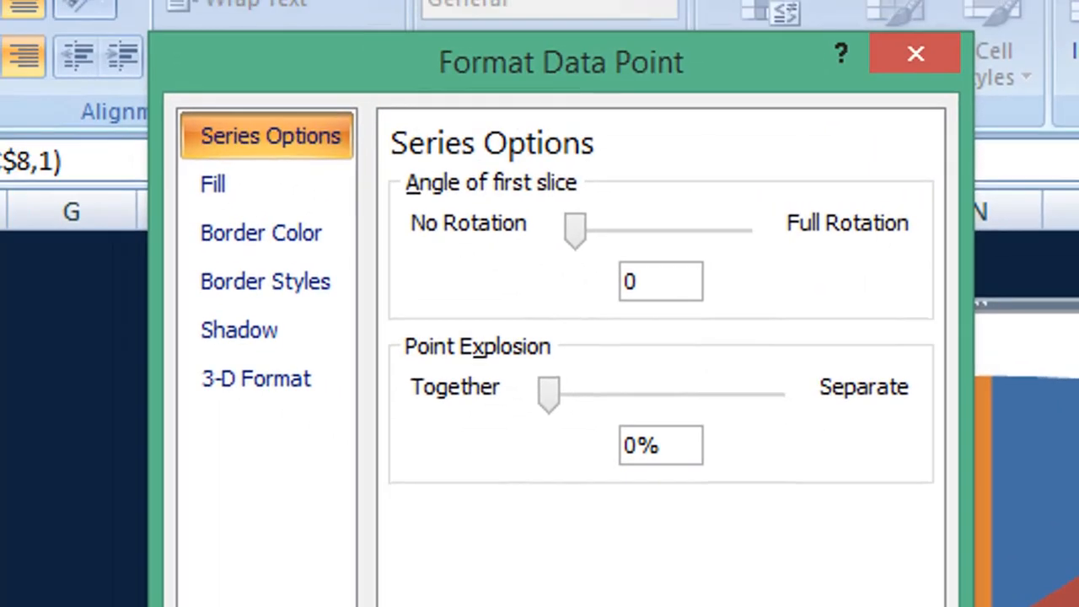
pyautogui.moveTo(414, 65)
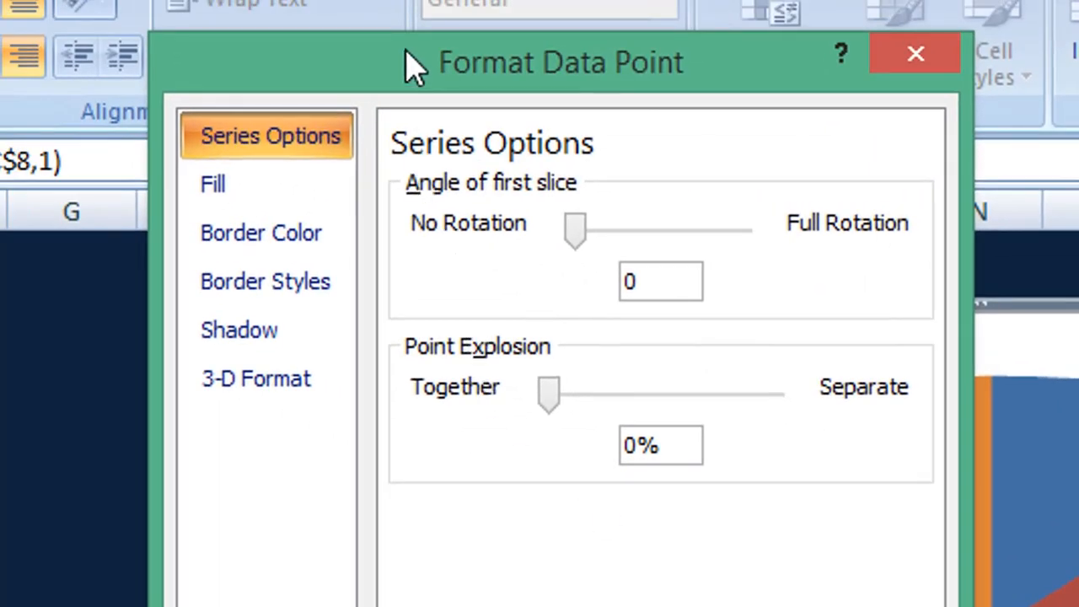
pyautogui.moveTo(421, 93)
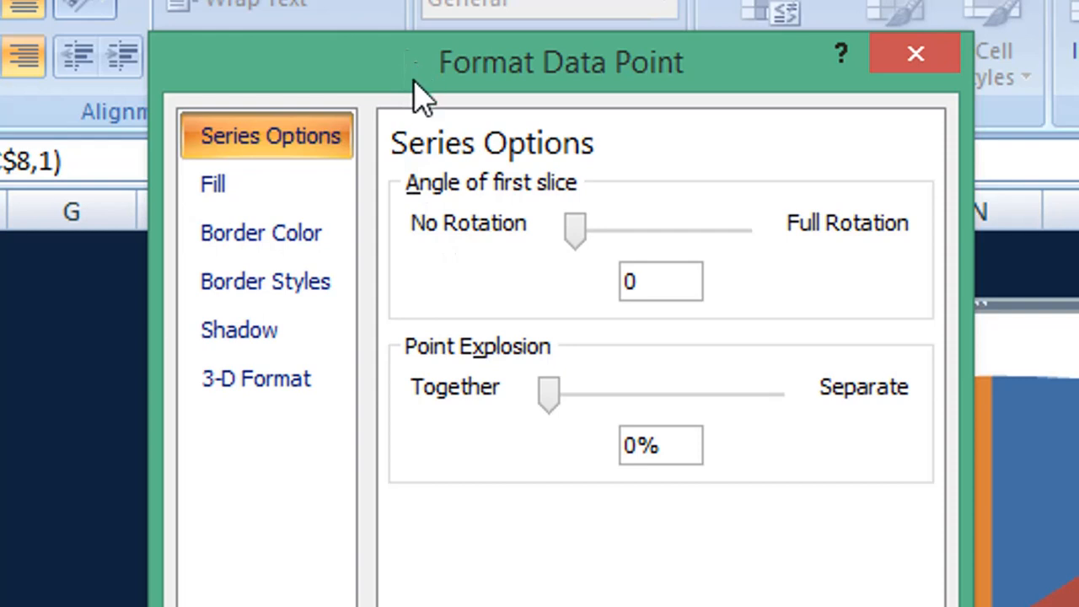
pyautogui.moveTo(291, 156)
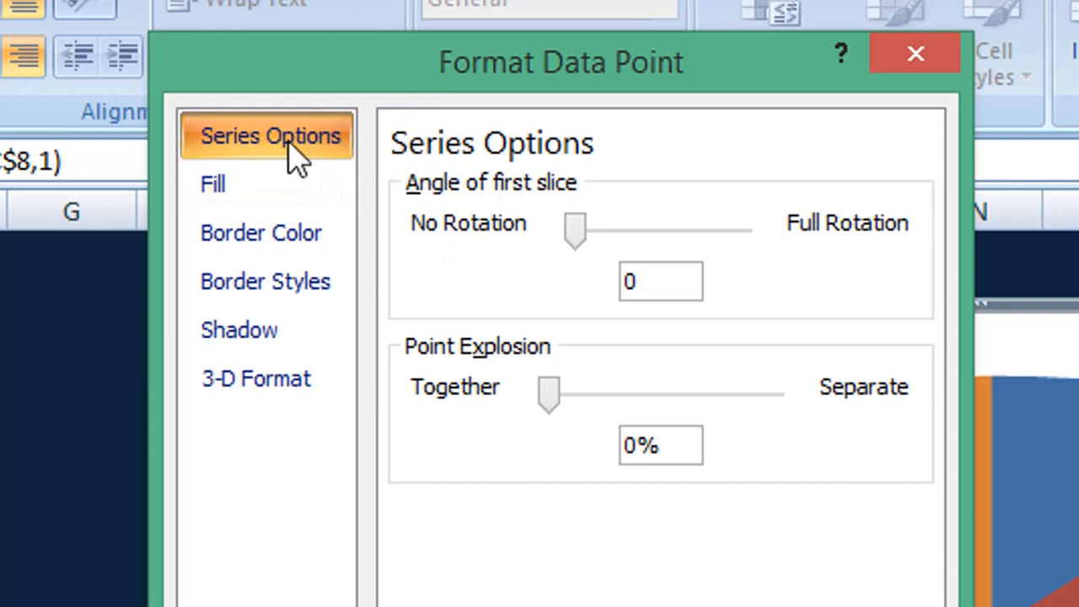
pyautogui.moveTo(451, 177)
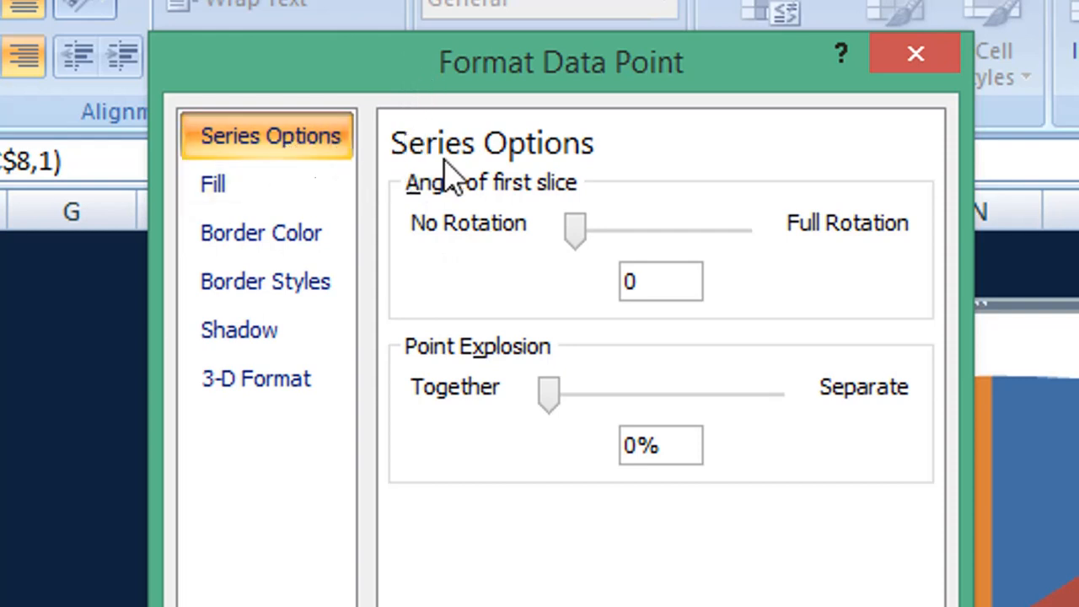
pyautogui.moveTo(483, 519)
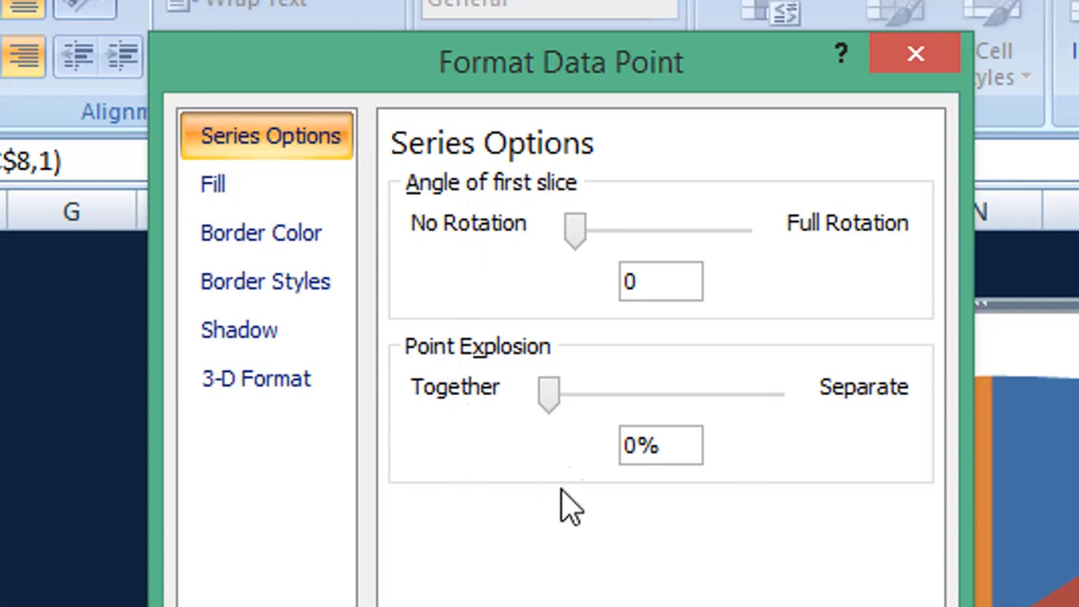
pyautogui.moveTo(506, 438)
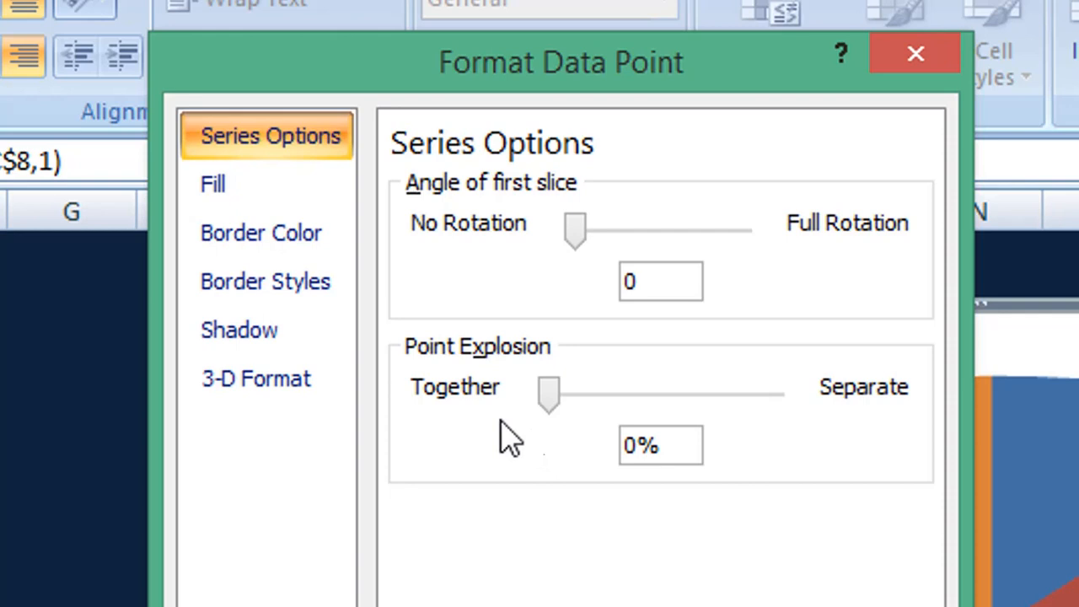
pyautogui.moveTo(532, 375)
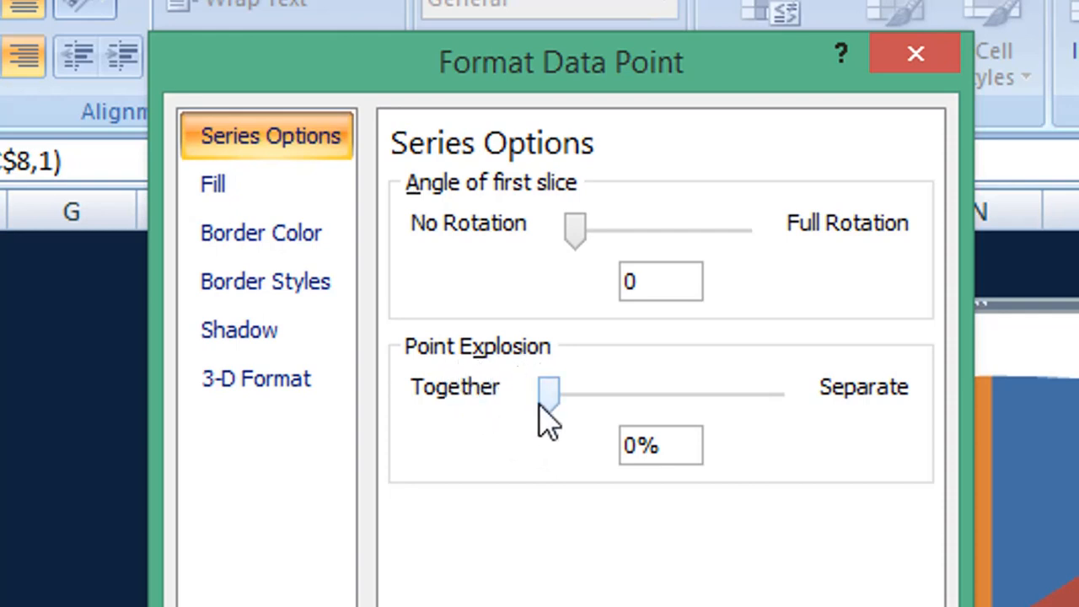
pyautogui.moveTo(556, 426)
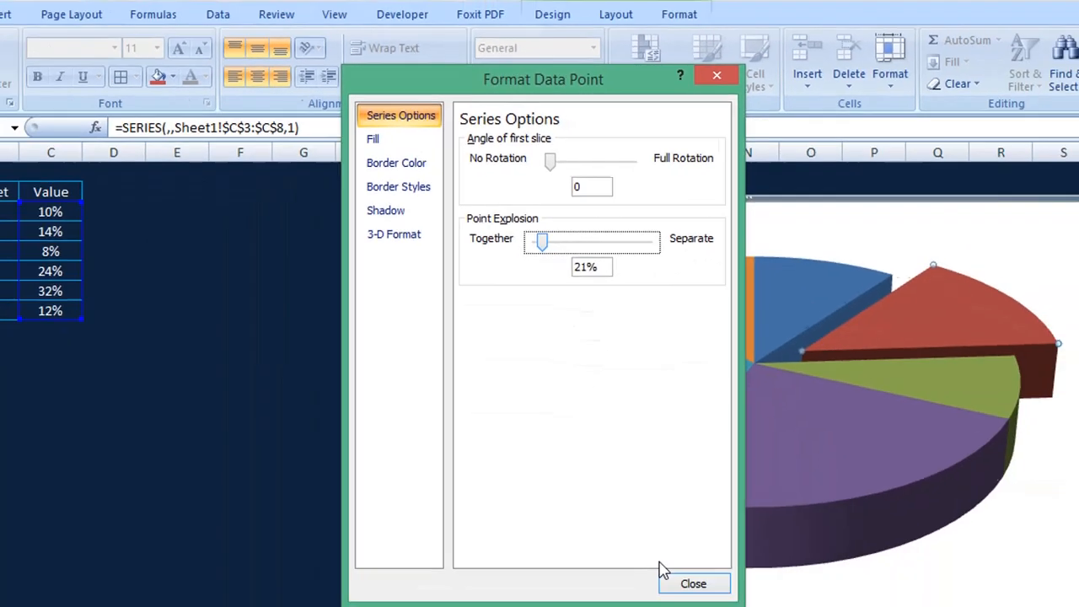
# Dismiss Format Data Point, leaving the red 14% slice exploded by 21%
pyautogui.click(693, 583)
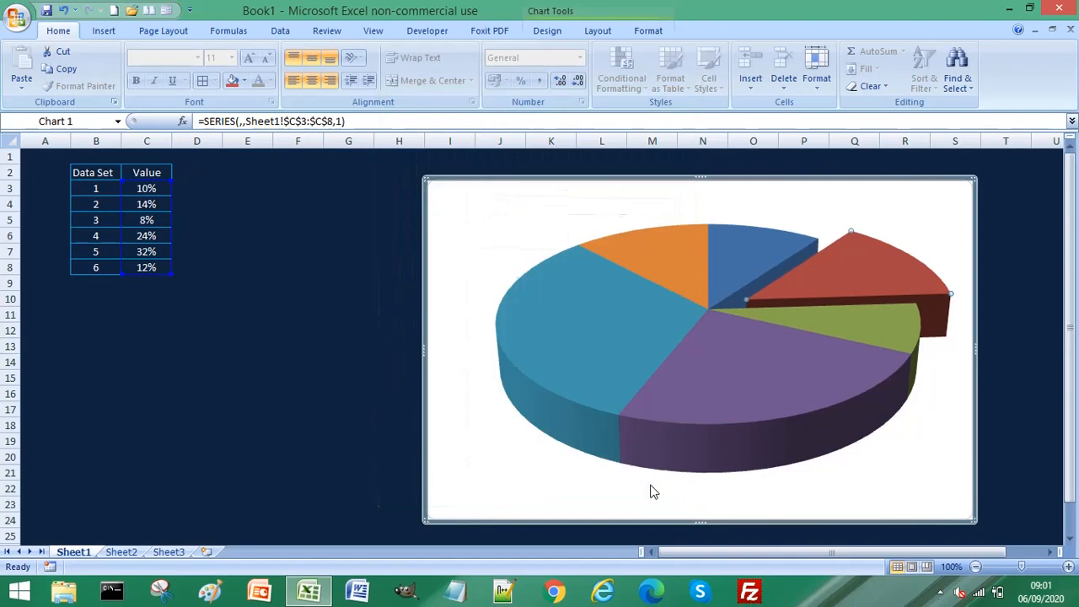
pyautogui.moveTo(732, 381)
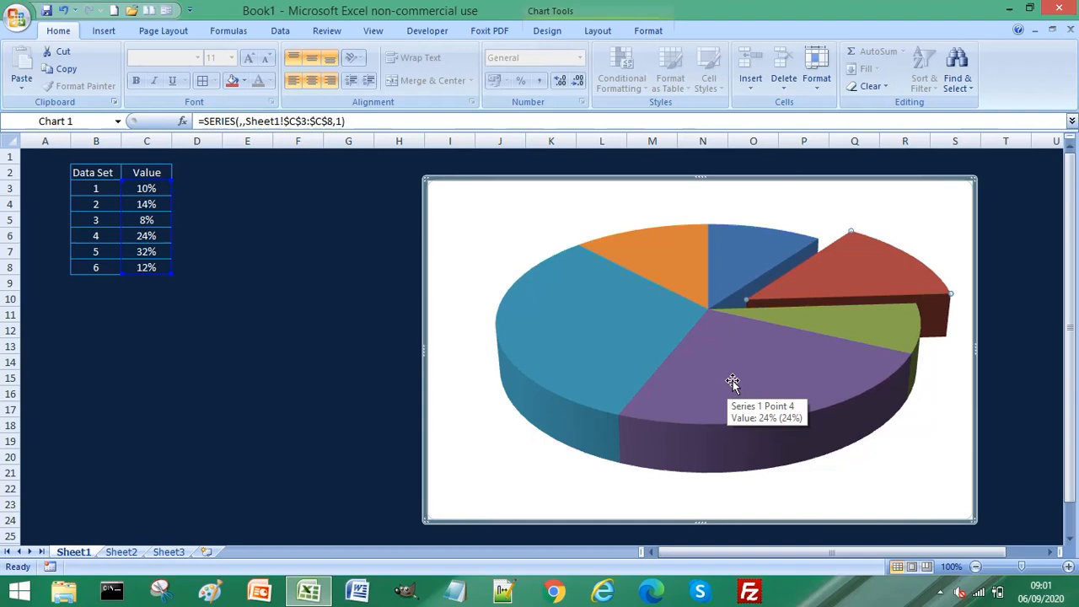
pyautogui.moveTo(637, 339)
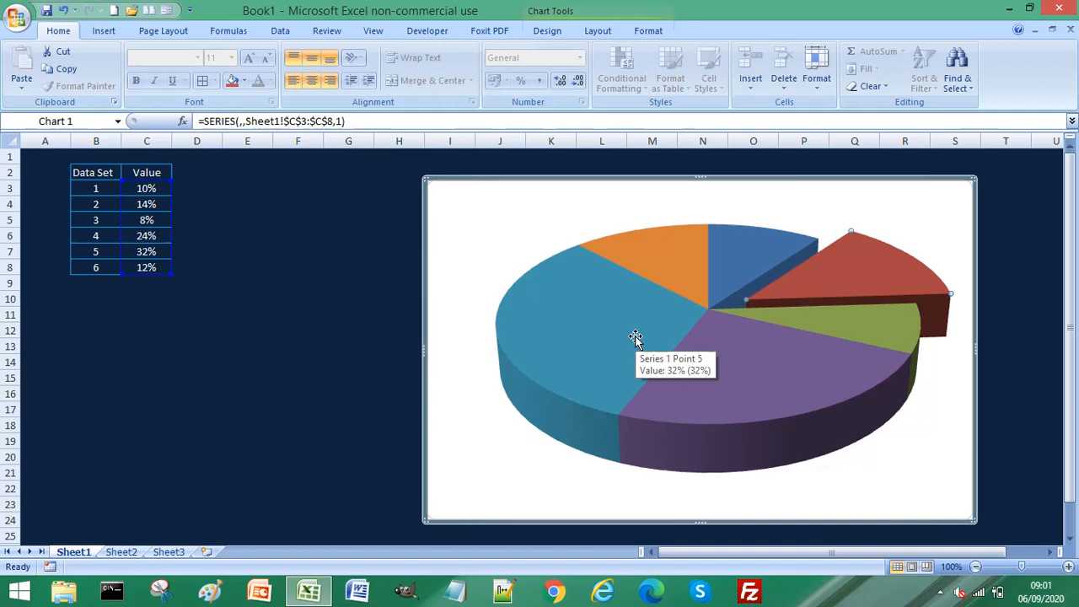
pyautogui.moveTo(784, 285)
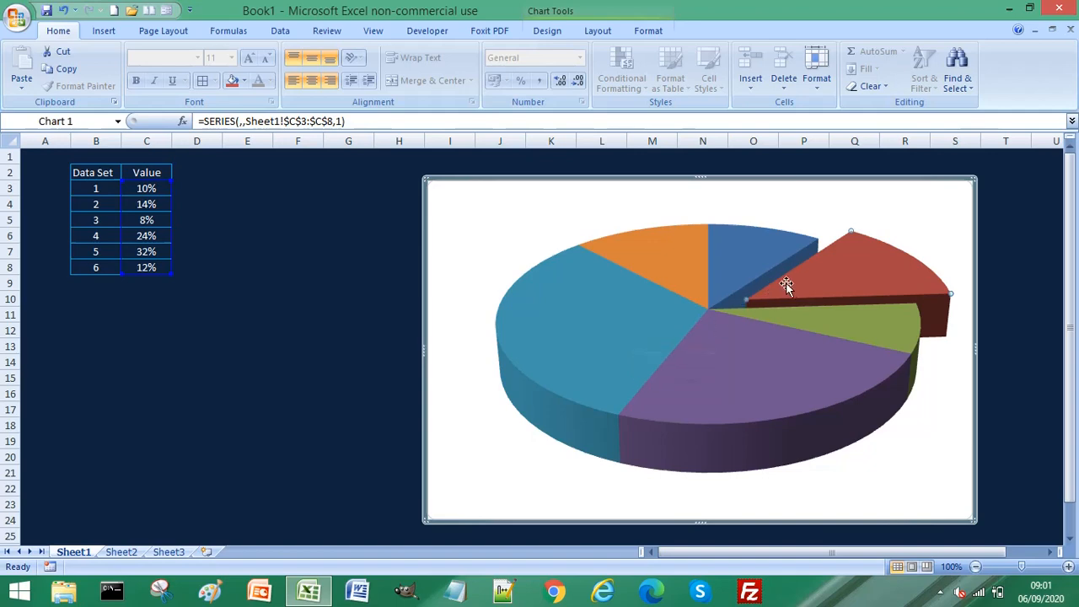
pyautogui.moveTo(858, 259)
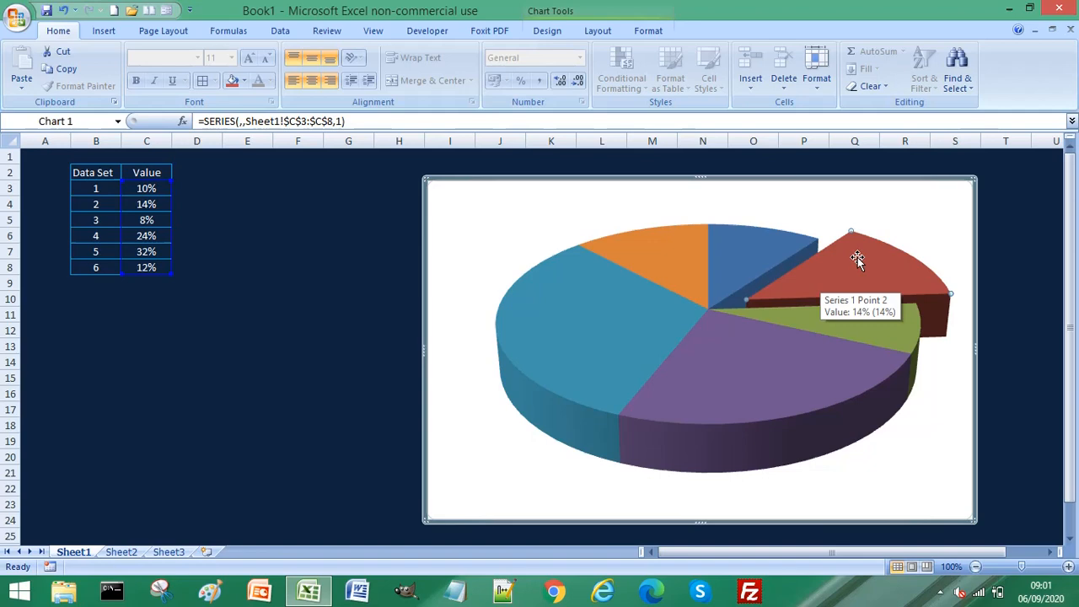
pyautogui.moveTo(858, 258)
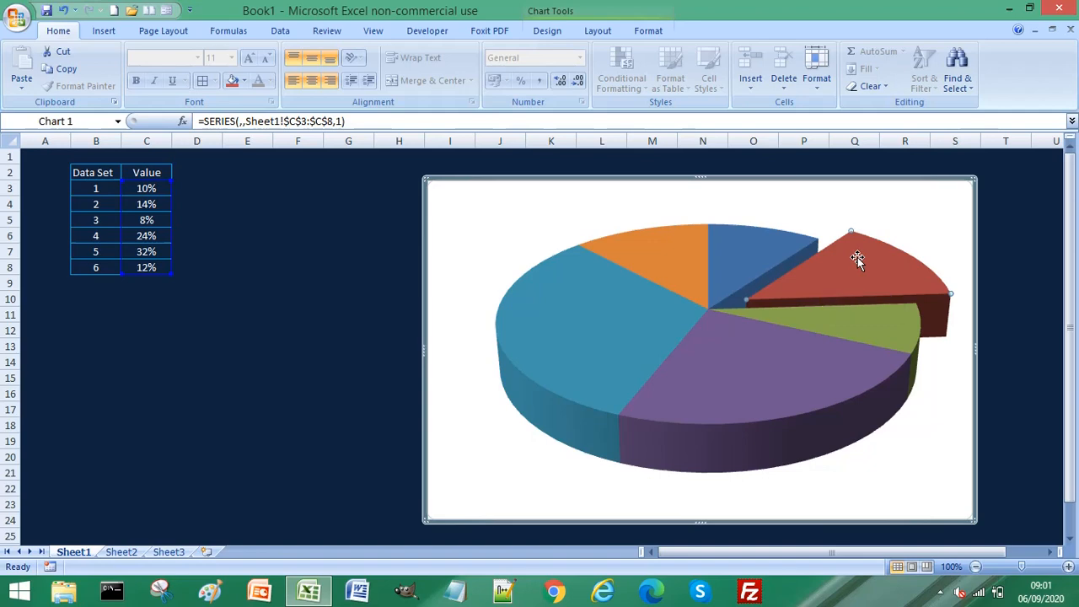
# Set the red slice's Point Explosion back to 0% via Format Data Point
pyautogui.rightClick(858, 259)
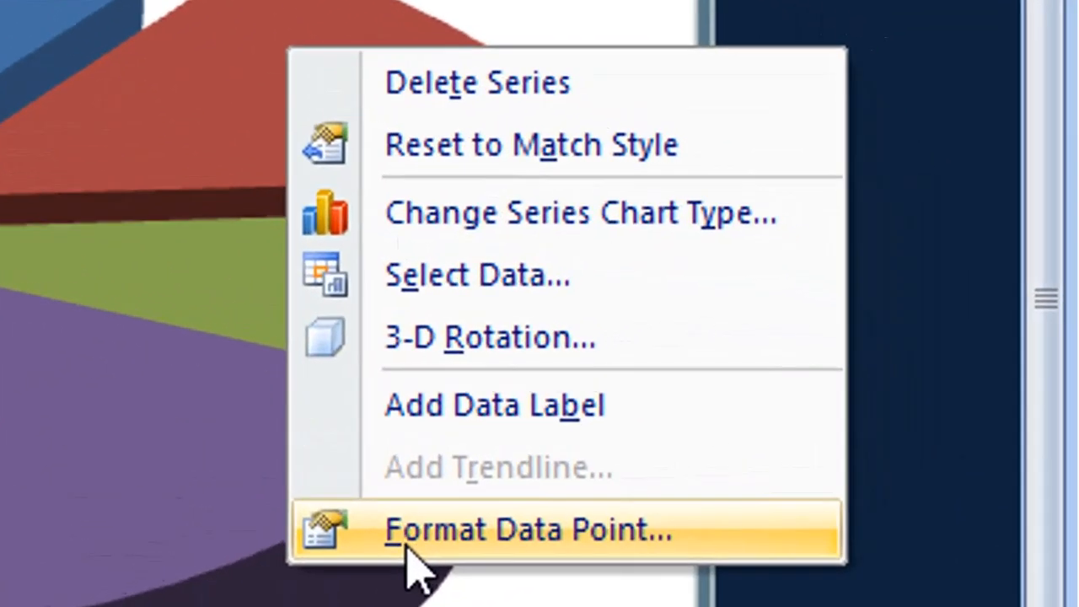
pyautogui.click(530, 530)
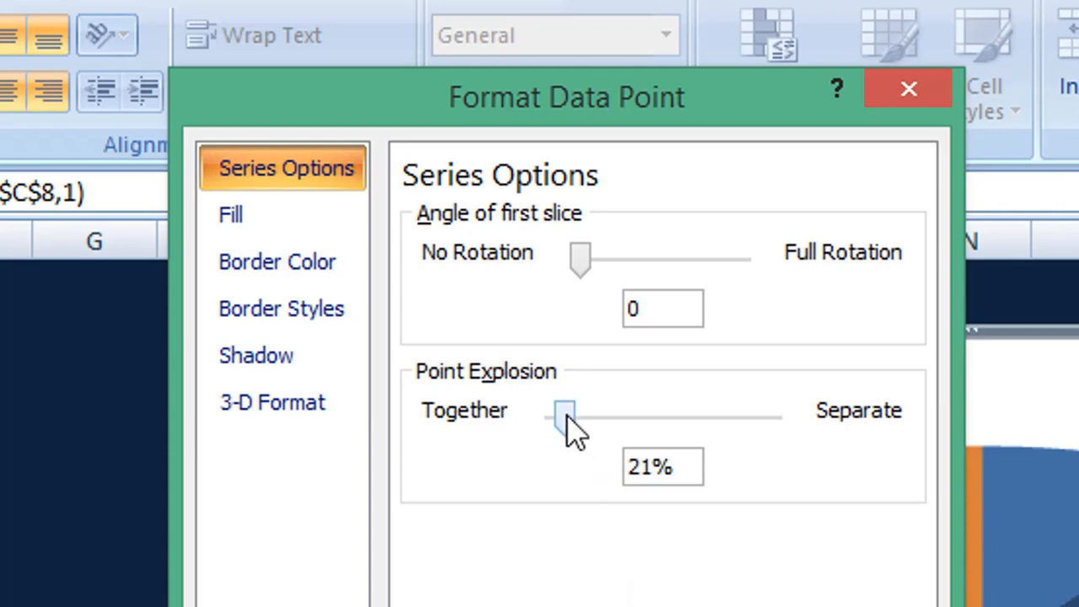
pyautogui.moveTo(481, 422)
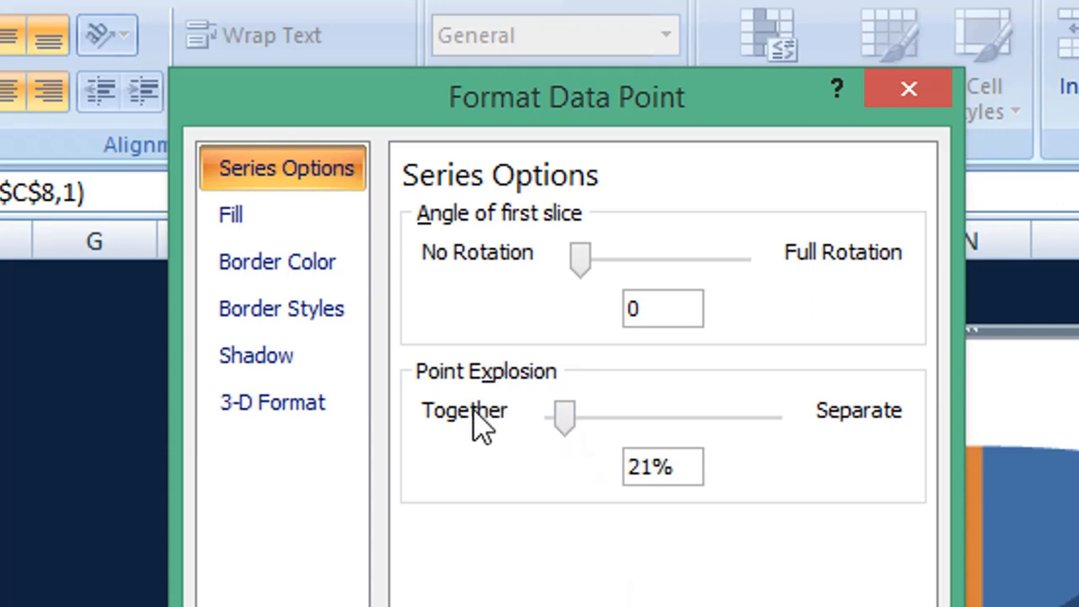
pyautogui.moveTo(573, 417)
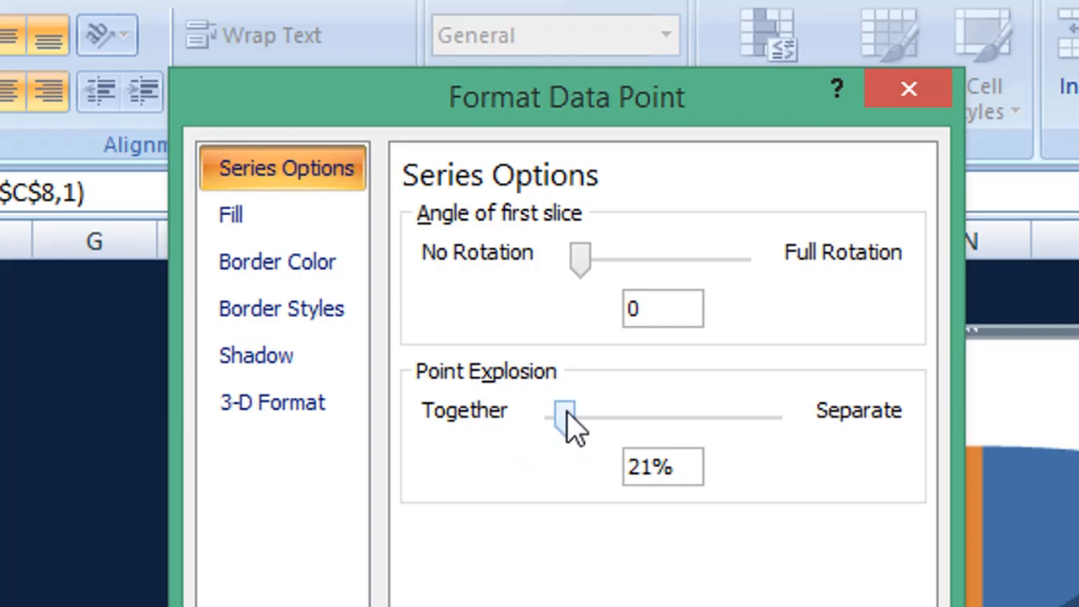
pyautogui.click(565, 418)
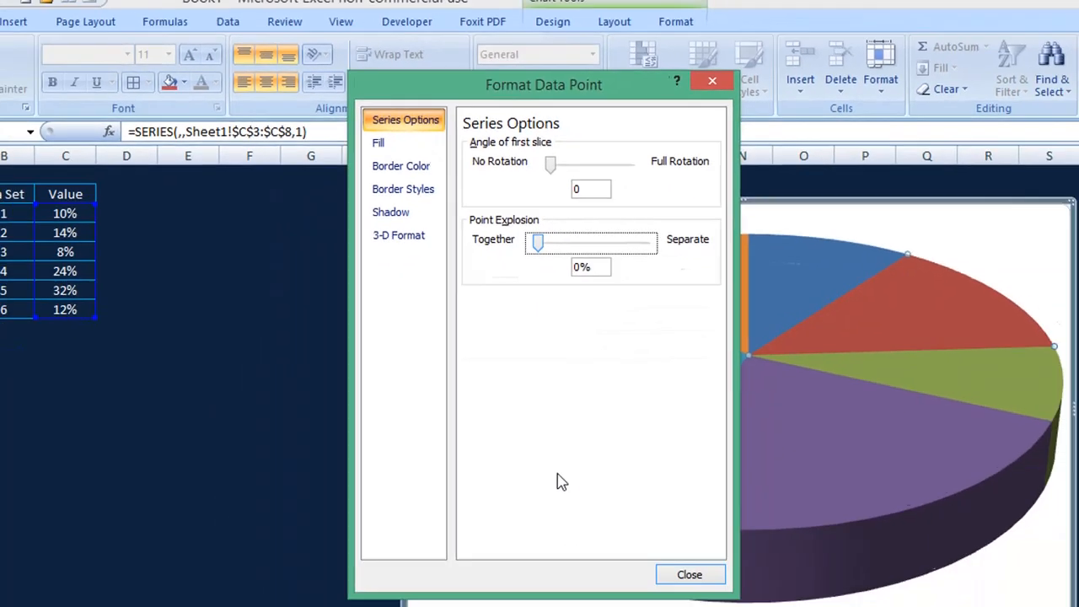
# Dismiss Format Data Point, leaving the 3-D pie whole with no slice separated
pyautogui.click(688, 575)
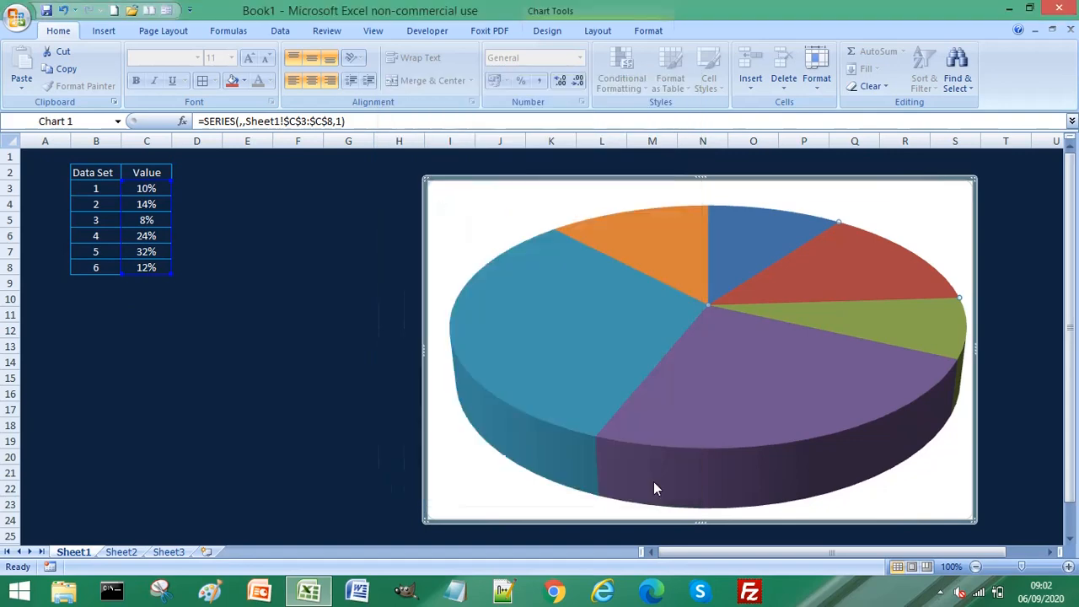
pyautogui.moveTo(579, 419)
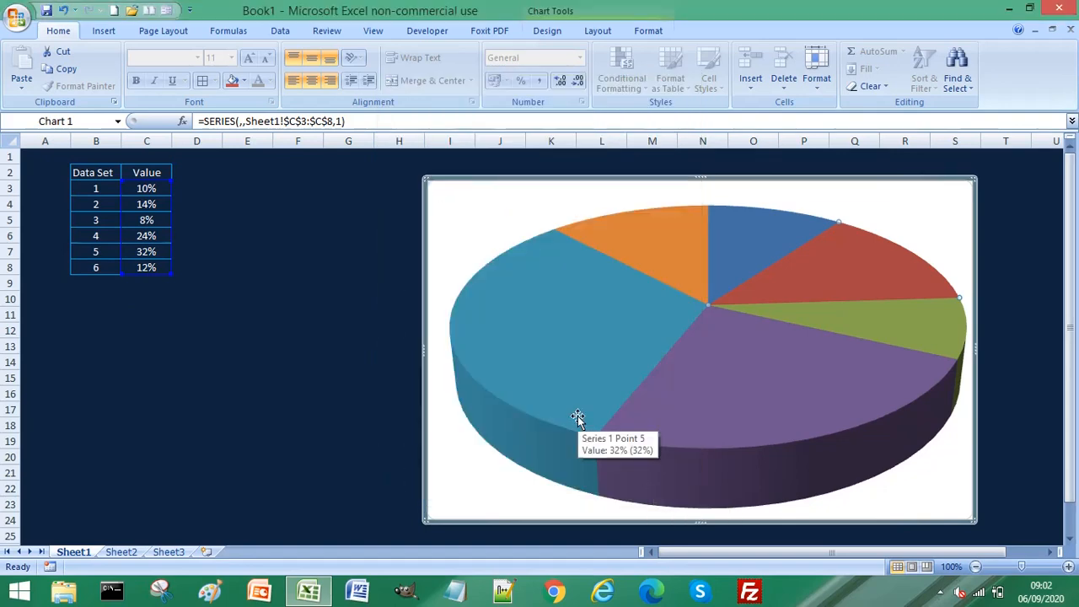
pyautogui.moveTo(482, 255)
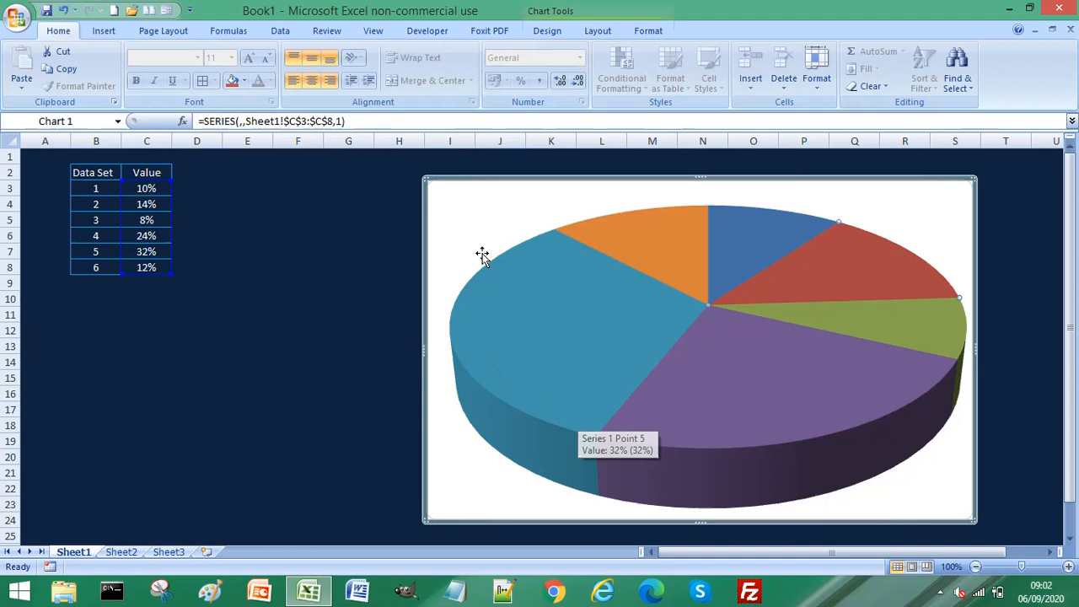
pyautogui.moveTo(481, 232)
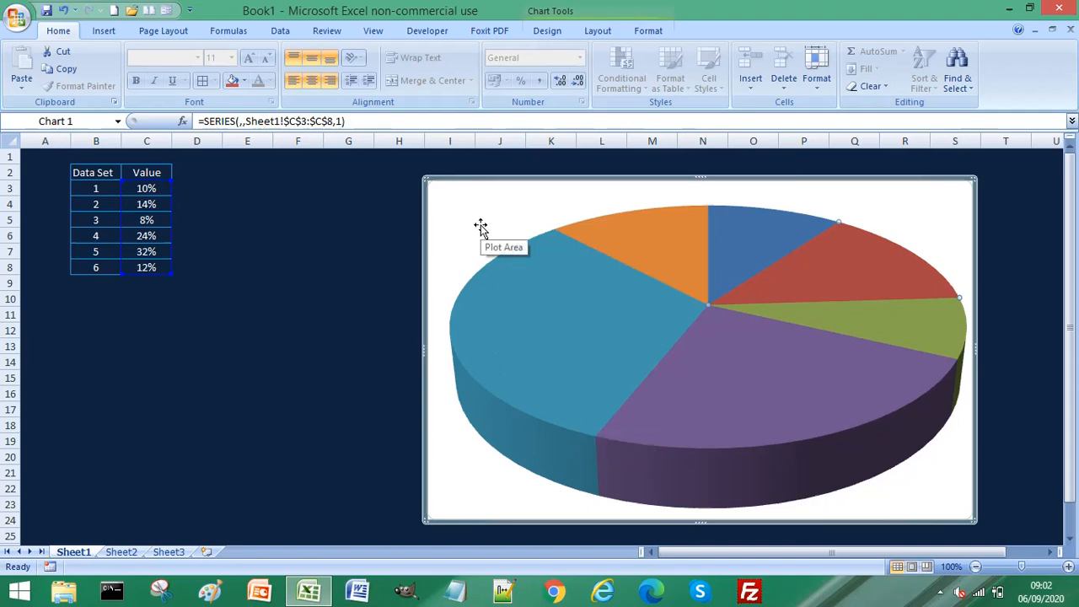